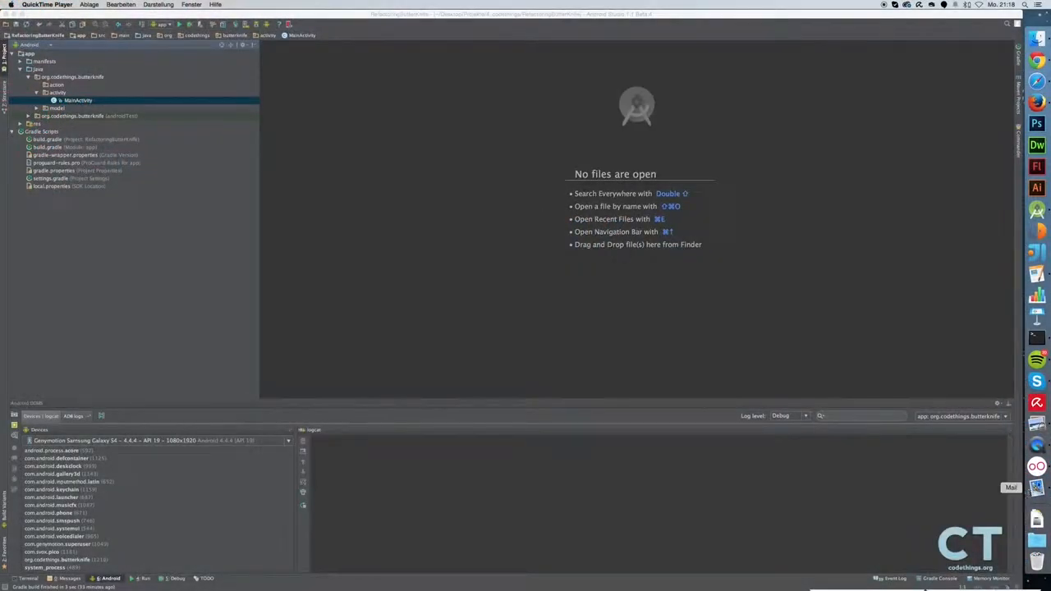
pyautogui.moveTo(1040, 476)
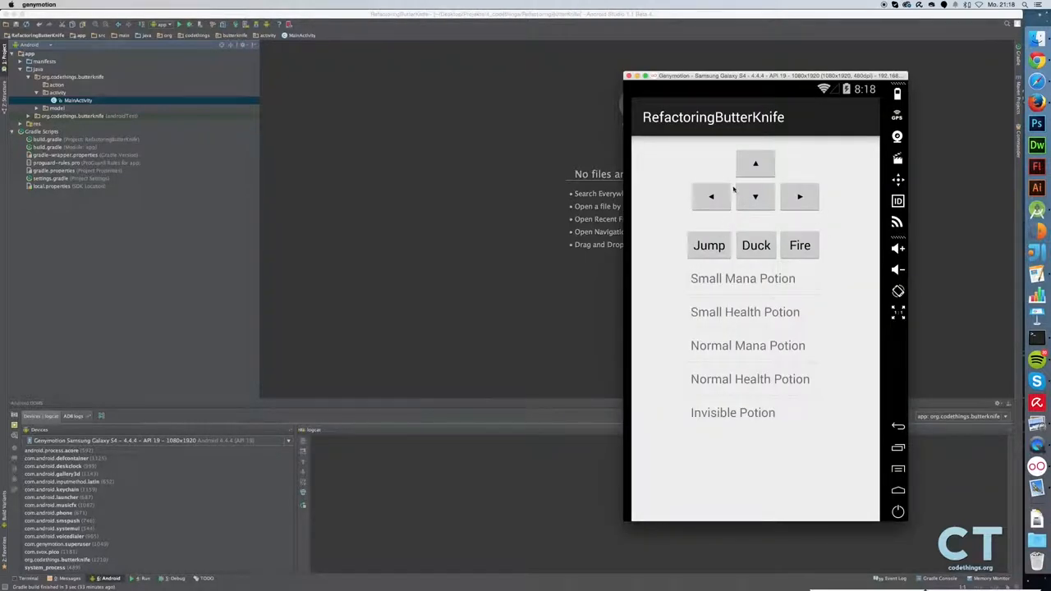
pyautogui.moveTo(723, 195)
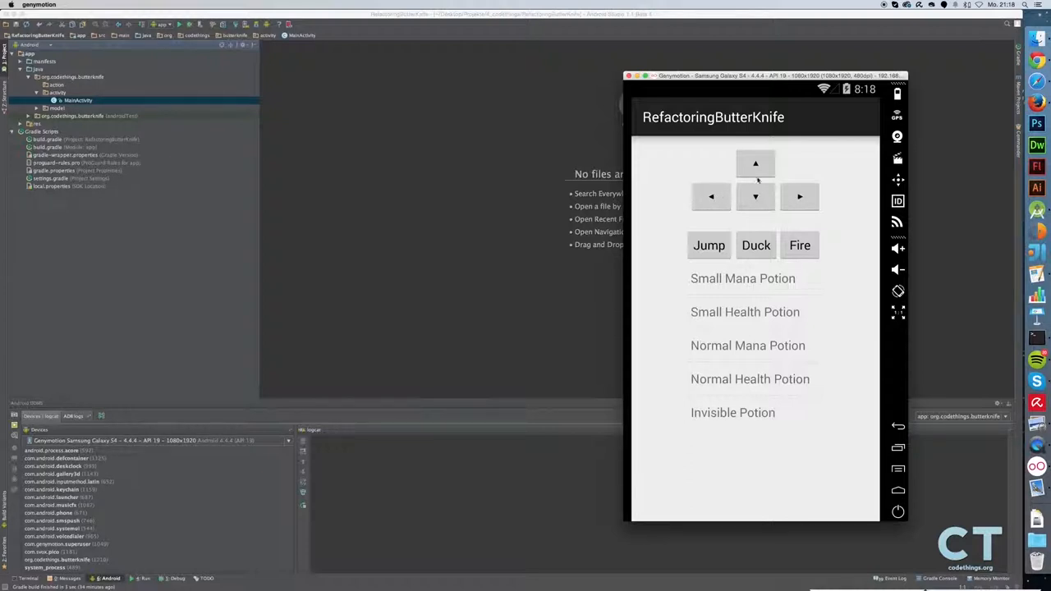
pyautogui.moveTo(686, 240)
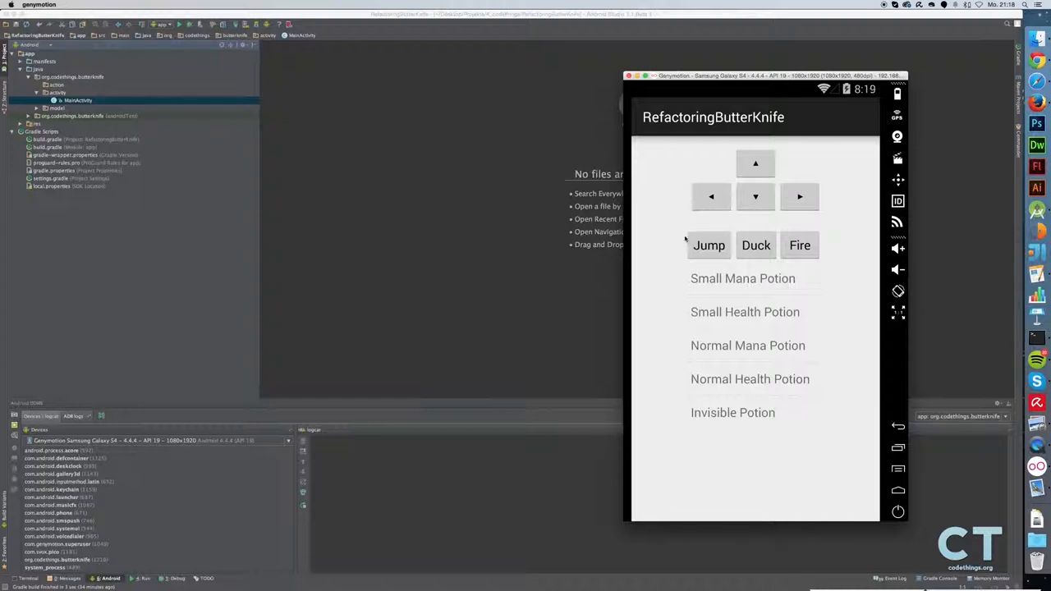
pyautogui.moveTo(691, 267)
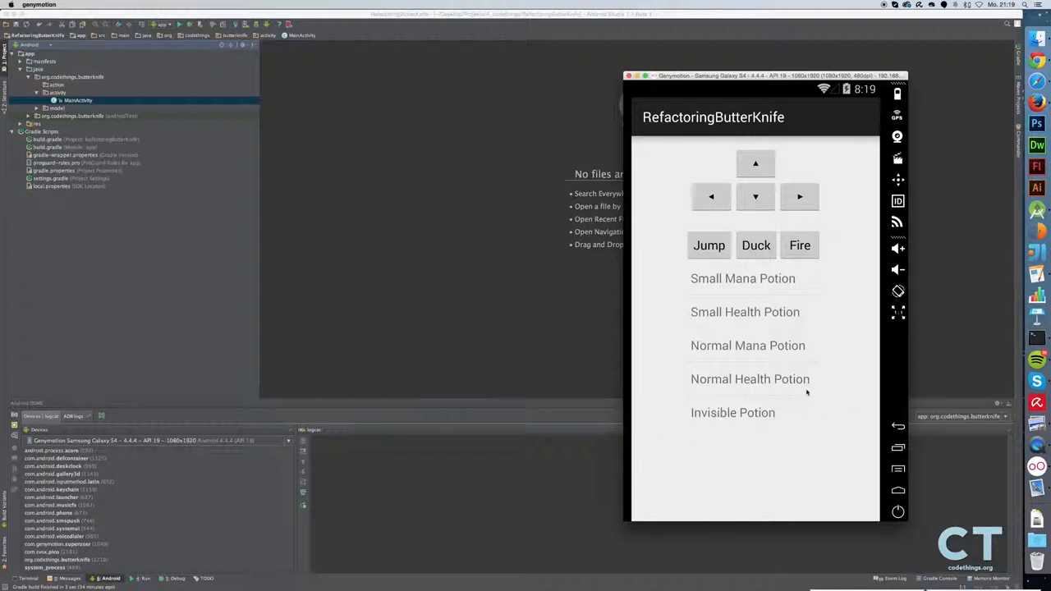
pyautogui.moveTo(737, 315)
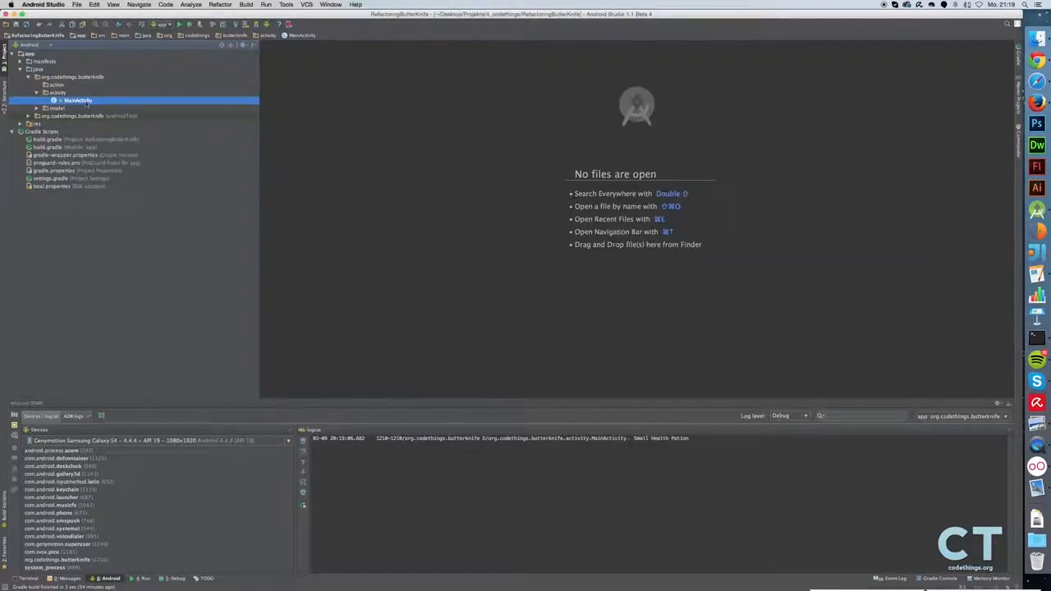
# Open MainActivity.java and review its findViewById bindings and button listeners.
pyautogui.doubleClick(72, 100)
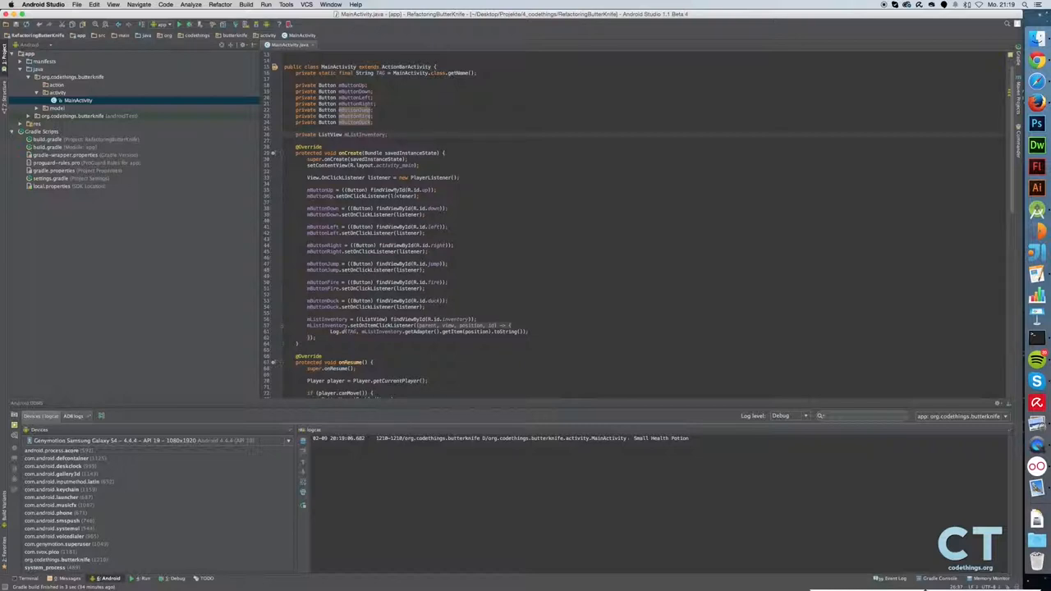
pyautogui.scroll(-3)
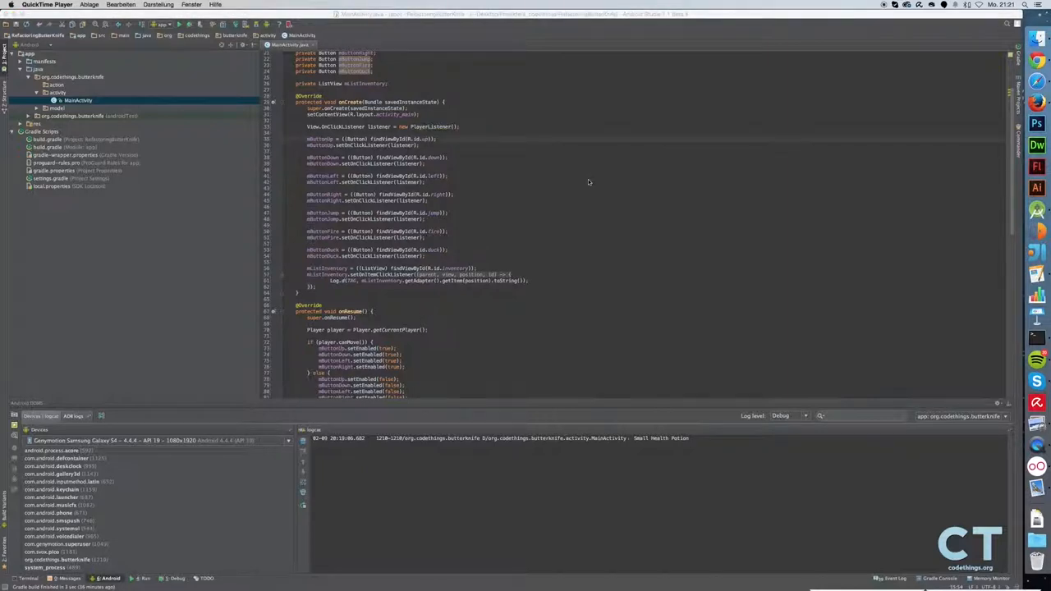
pyautogui.scroll(-3)
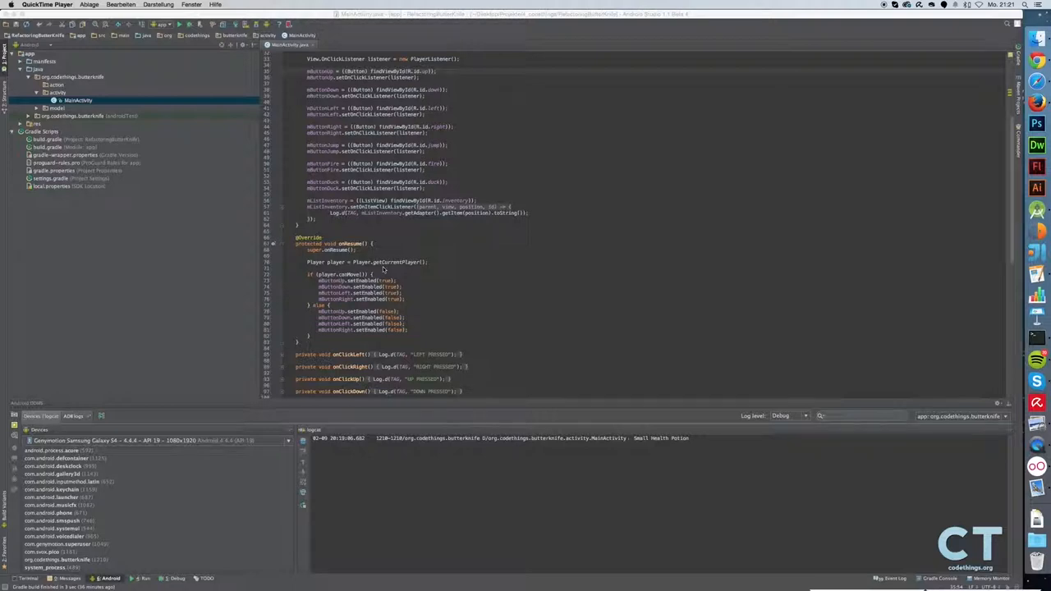
pyautogui.moveTo(426, 272)
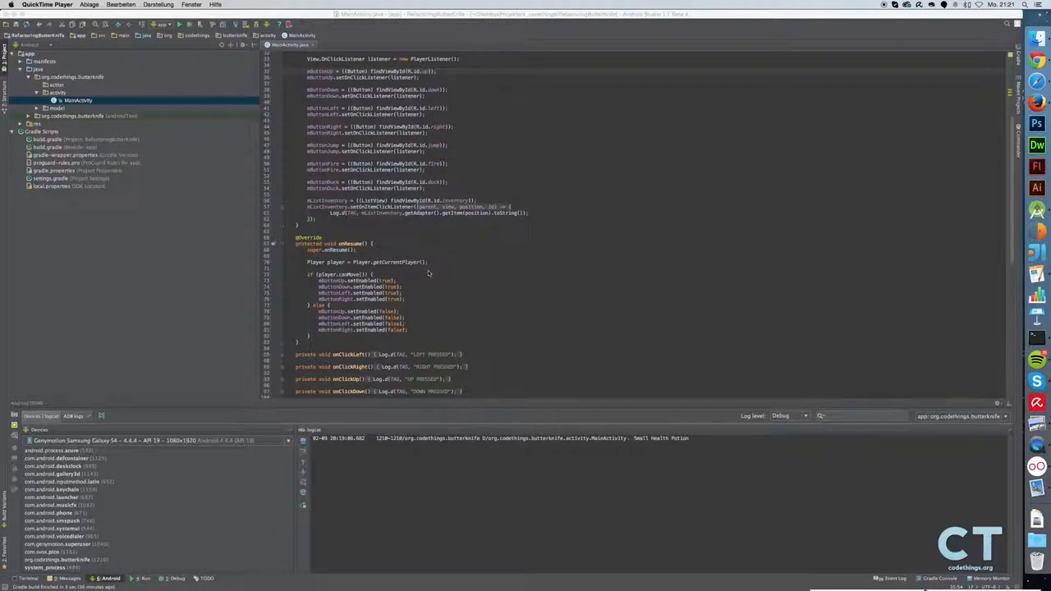
pyautogui.moveTo(545, 197)
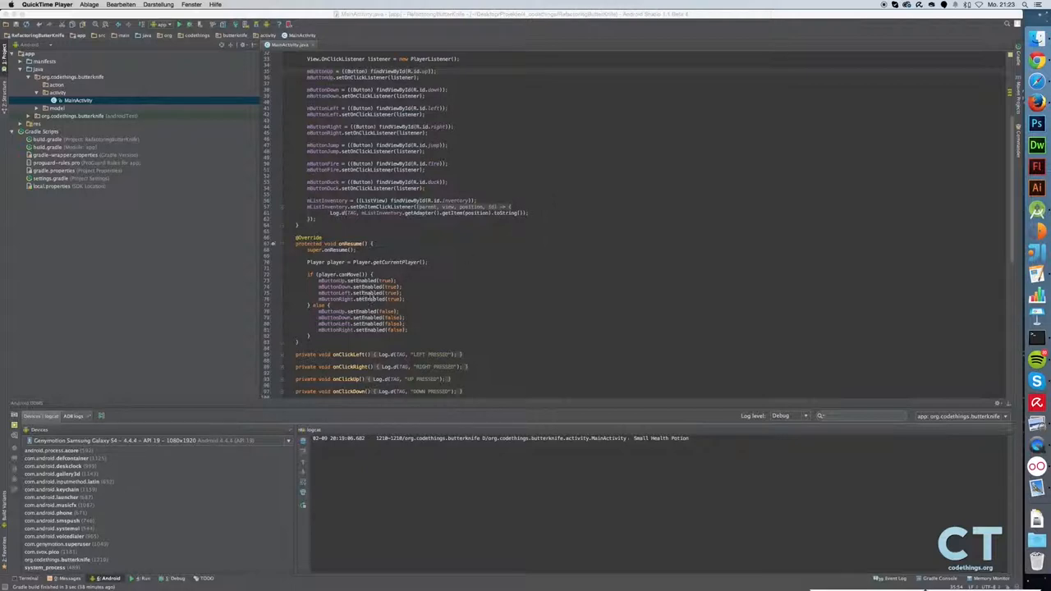
pyautogui.moveTo(413, 299)
pyautogui.write('@InjectView(R.id.up)  ListView mListInventory;')
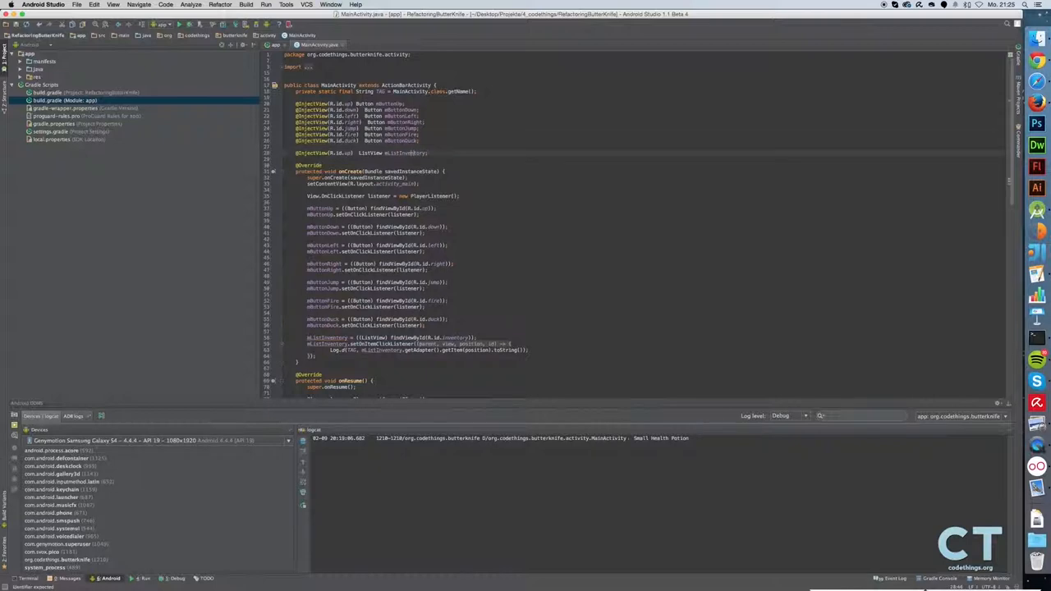
# Add ButterKnife.inject(this) after setContentView in onCreate.
pyautogui.click(341, 153)
pyautogui.write('inventory')
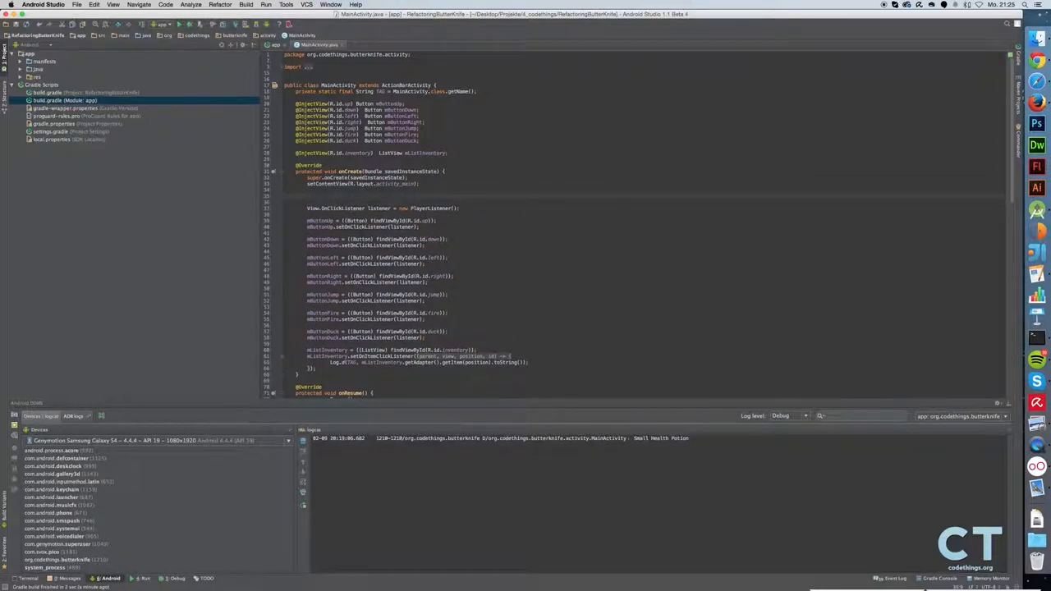
pyautogui.write('ButterKnife.inject(this);')
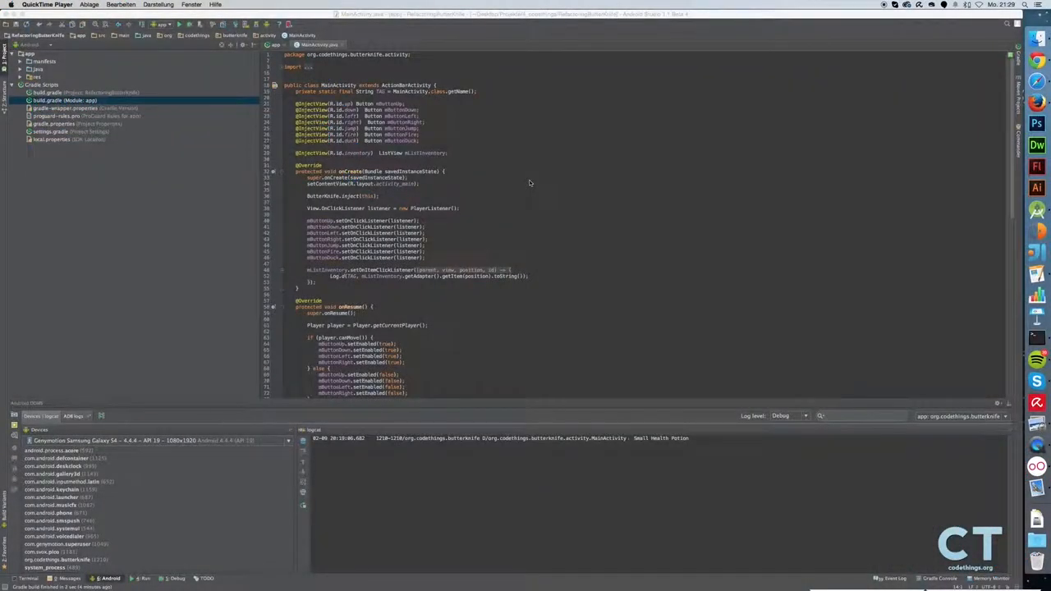
pyautogui.scroll(-3)
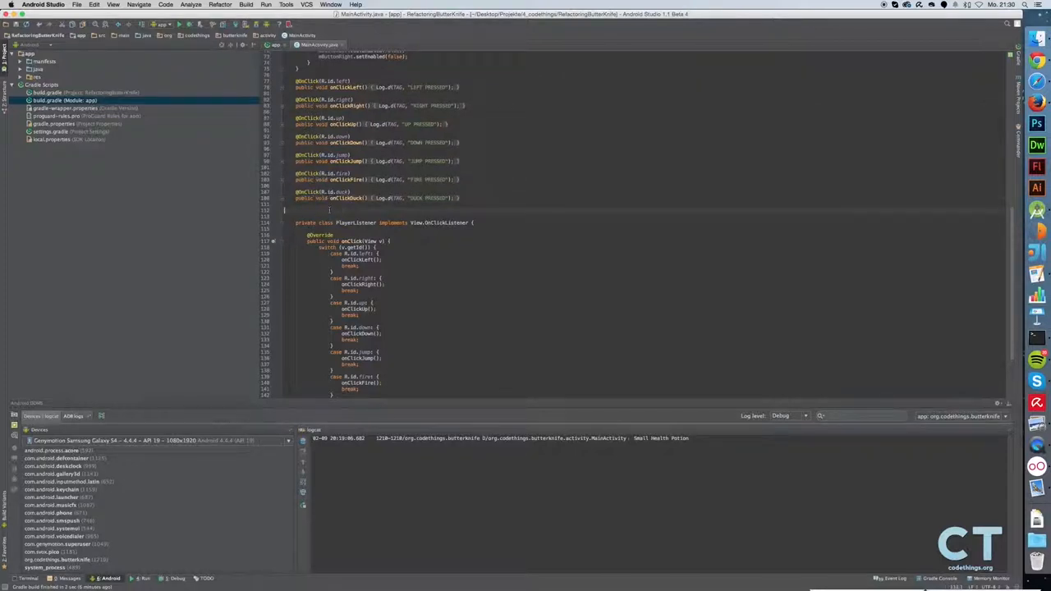
# Delete the PlayerListener creation and setOnClickListener calls from onCreate.
pyautogui.scroll(3)
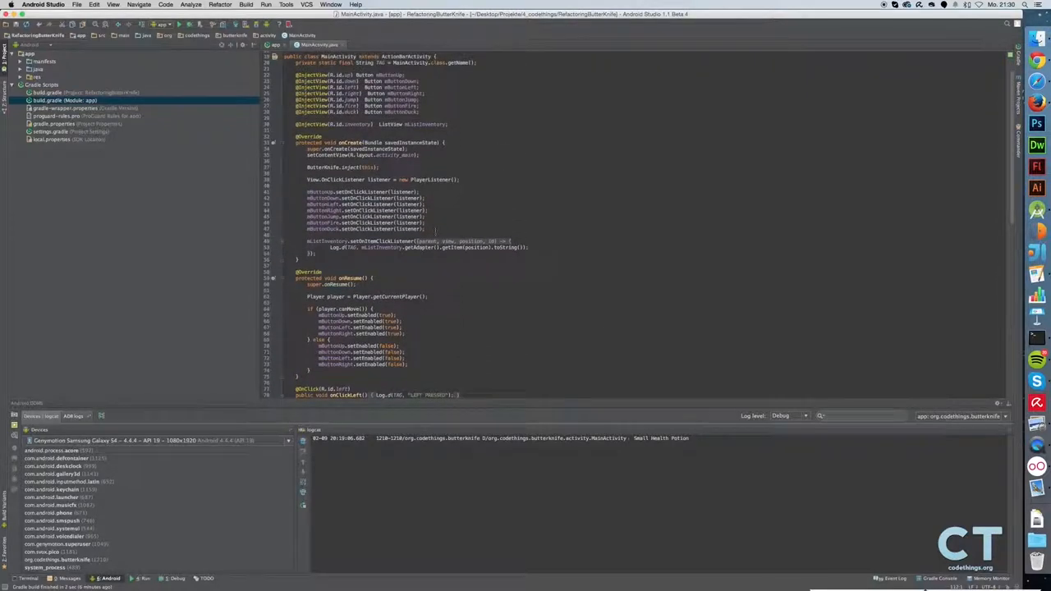
pyautogui.moveTo(306, 179); pyautogui.dragTo(424, 230)
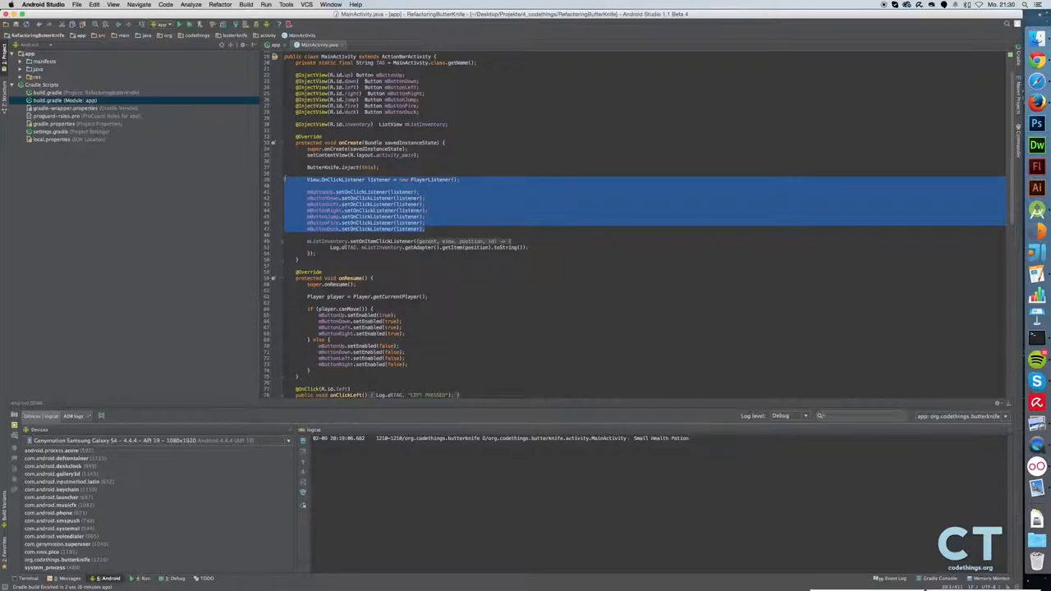
pyautogui.press('Delete')
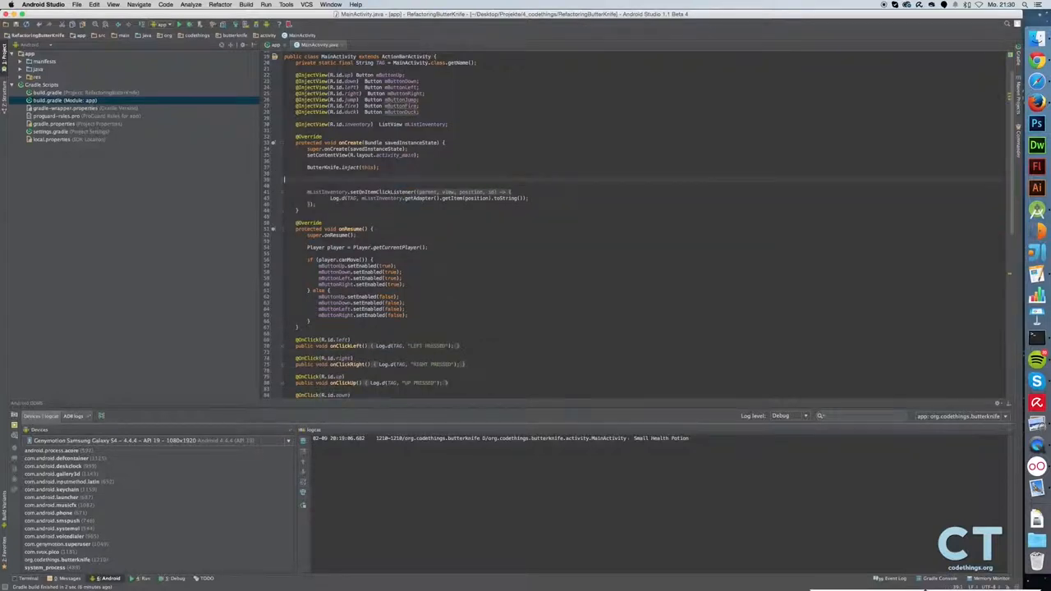
# Select the now-unused PlayerListener class for removal.
pyautogui.scroll(-3)
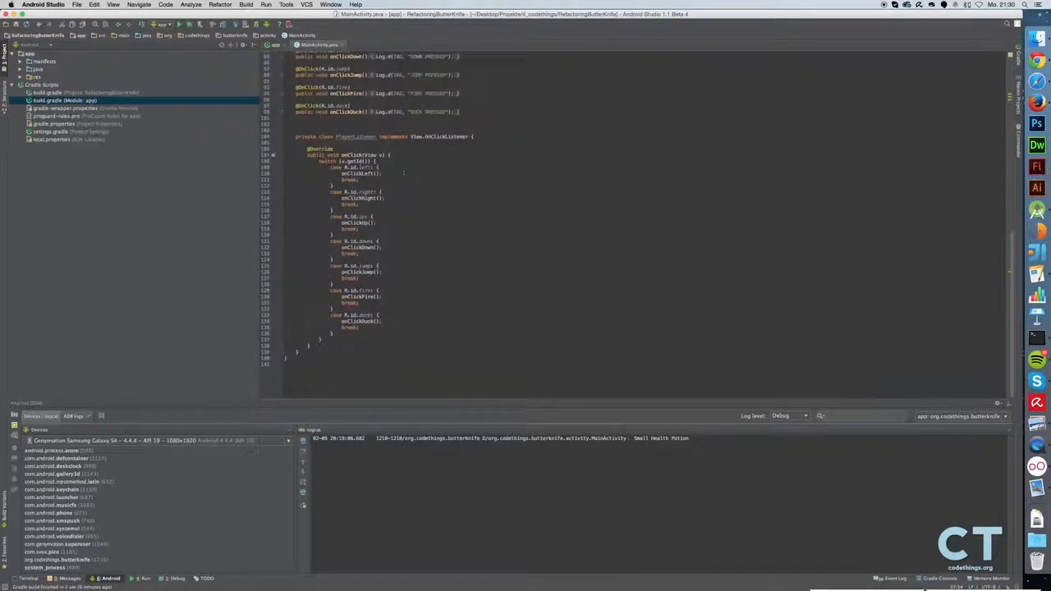
pyautogui.moveTo(295, 136); pyautogui.dragTo(440, 358)
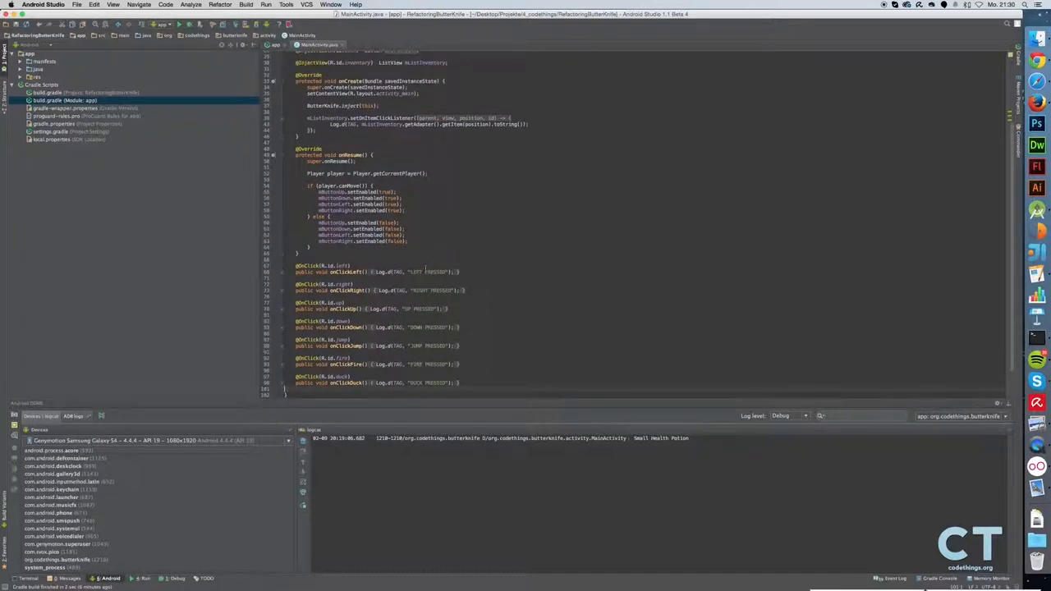
pyautogui.scroll(-3)
pyautogui.write('@OnItemClick(')
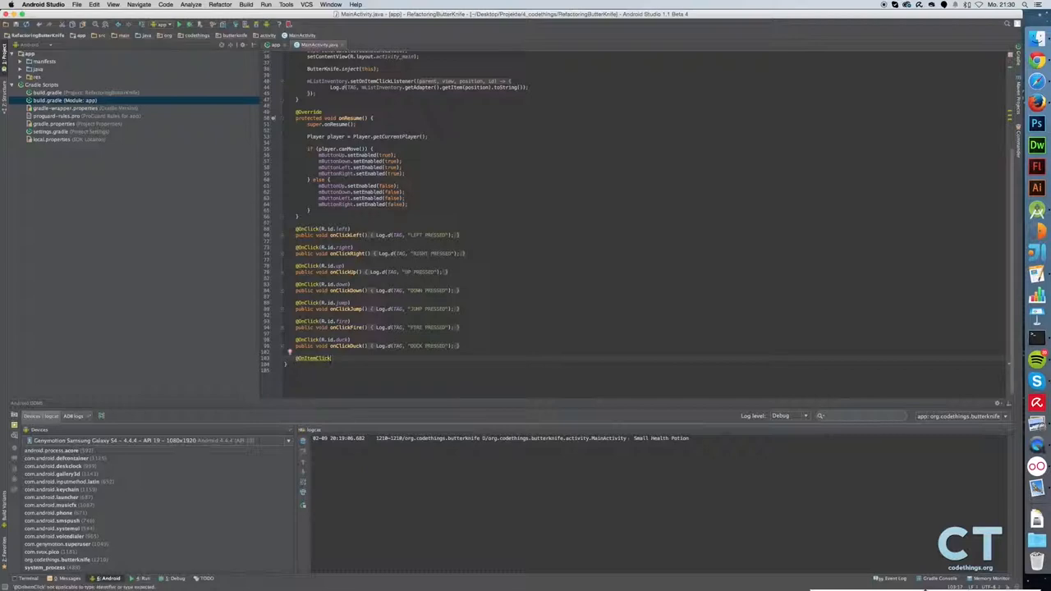
pyautogui.write('R.id.listInventory)')
pyautogui.write('public void onClickInventory(')
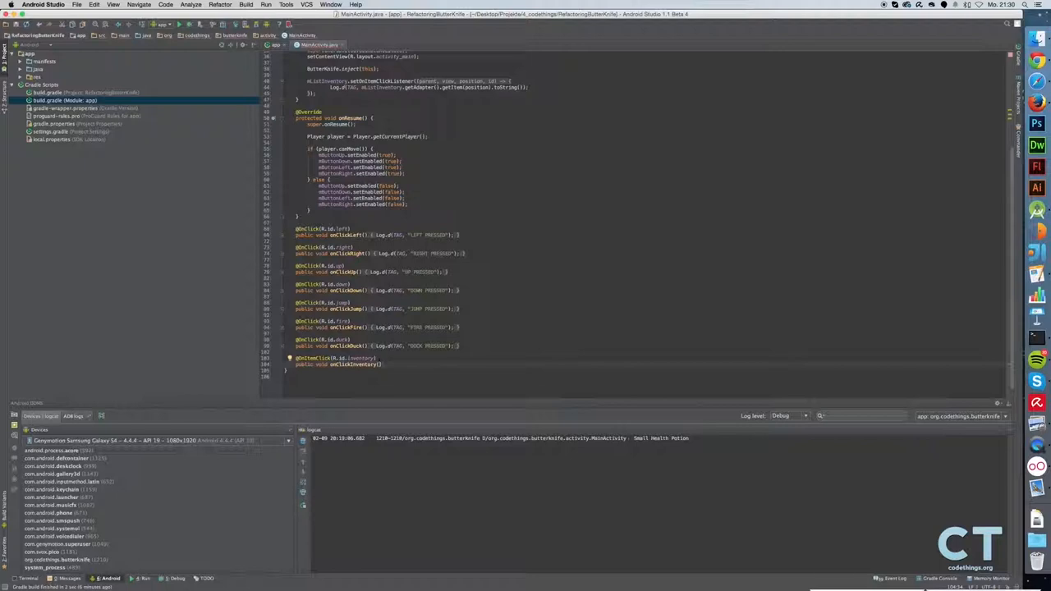
pyautogui.write('int position')
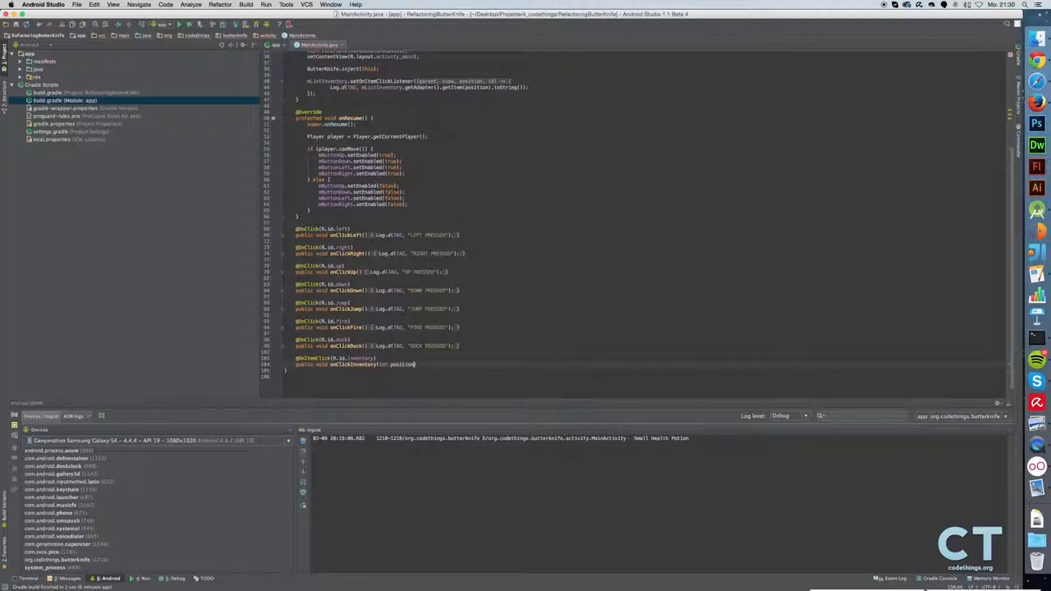
pyautogui.write('{')
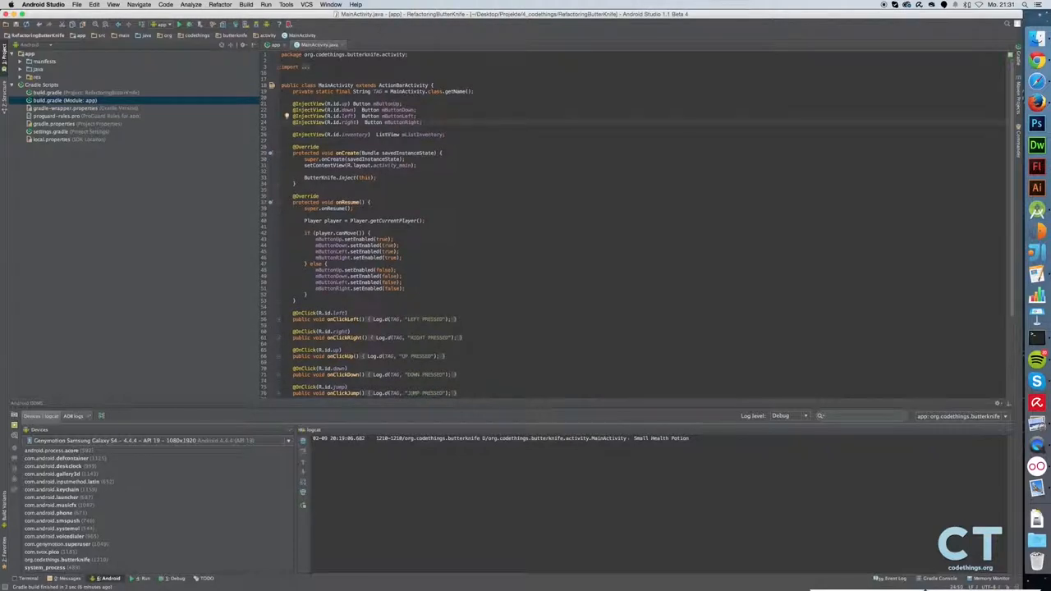
pyautogui.scroll(-3)
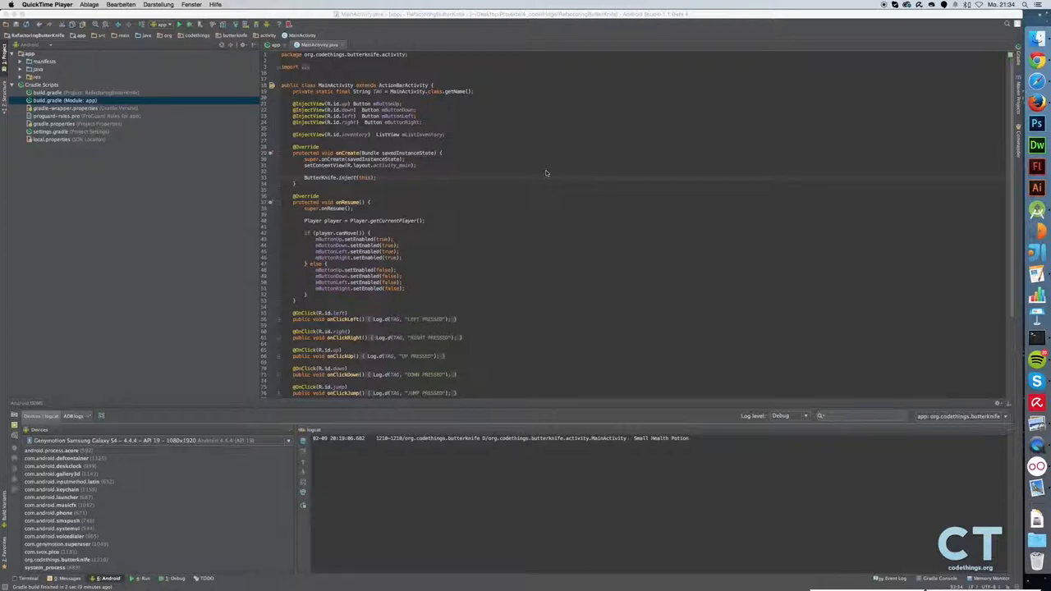
pyautogui.moveTo(466, 170)
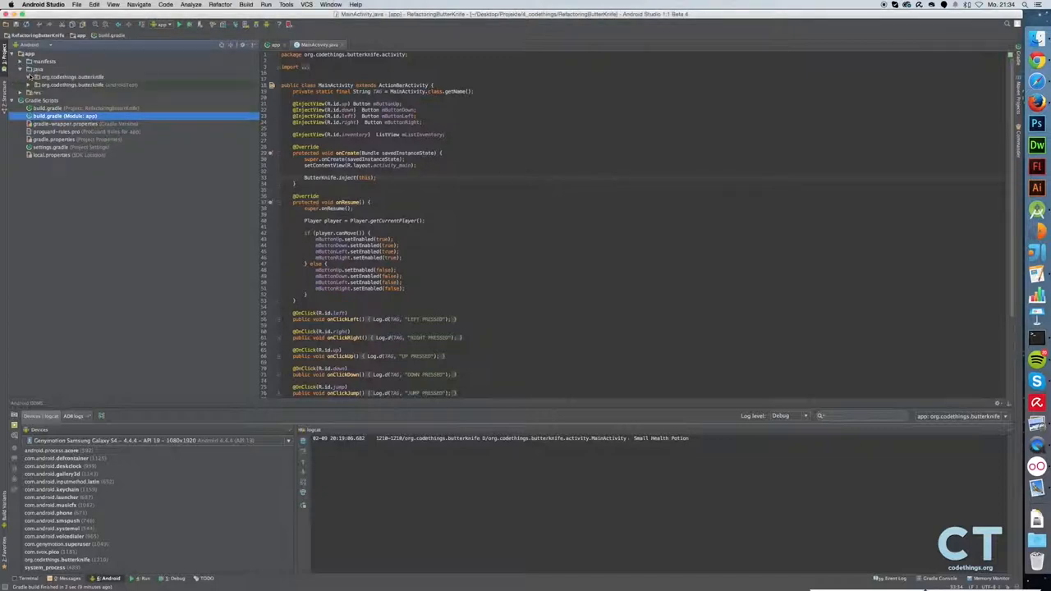
# Create a new Java class named Actions in the app package.
pyautogui.rightClick(59, 77)
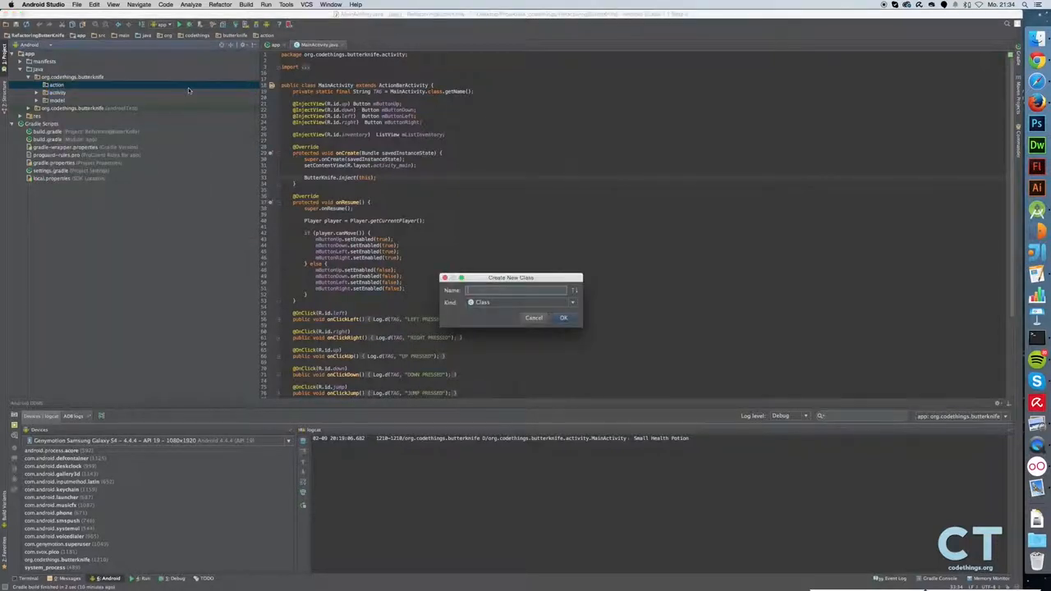
pyautogui.write('Actions')
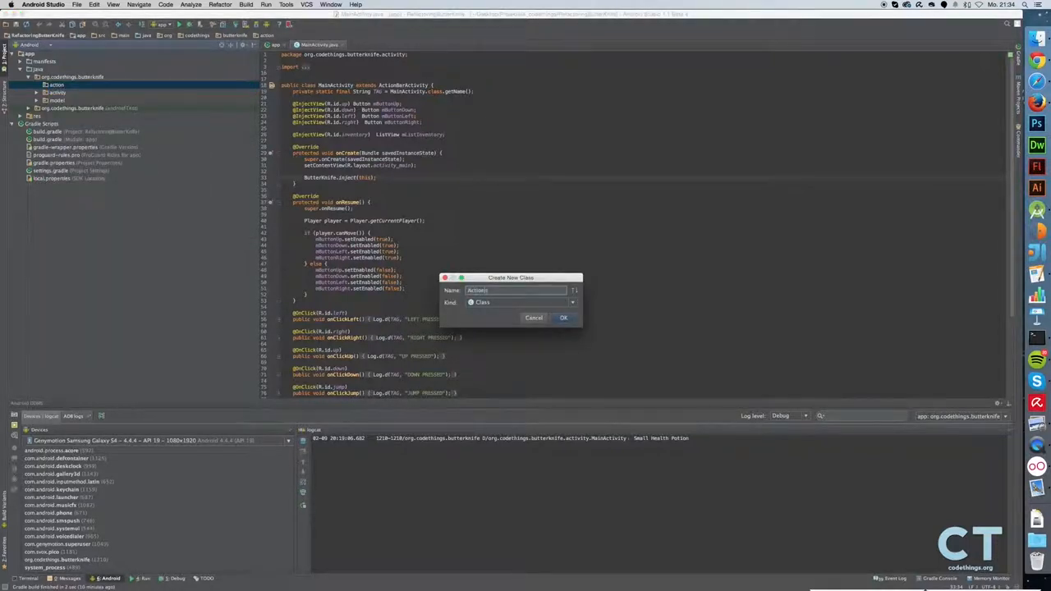
pyautogui.click(565, 318)
pyautogui.write('public')
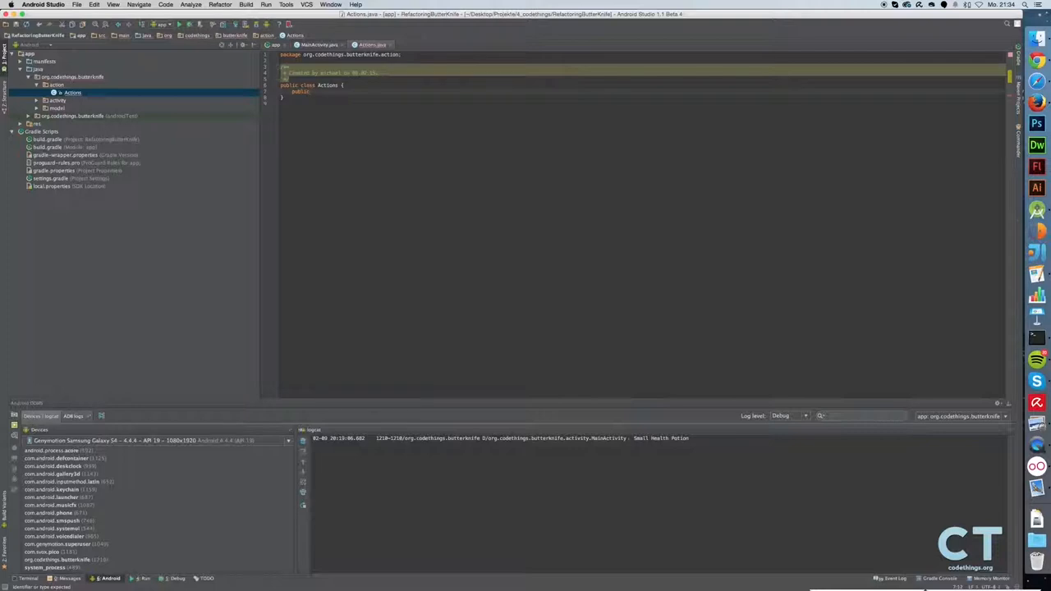
# Define static final ButterKnife.Action<View> ENABLE whose apply() calls view.setEnabled(true).
pyautogui.write('static')
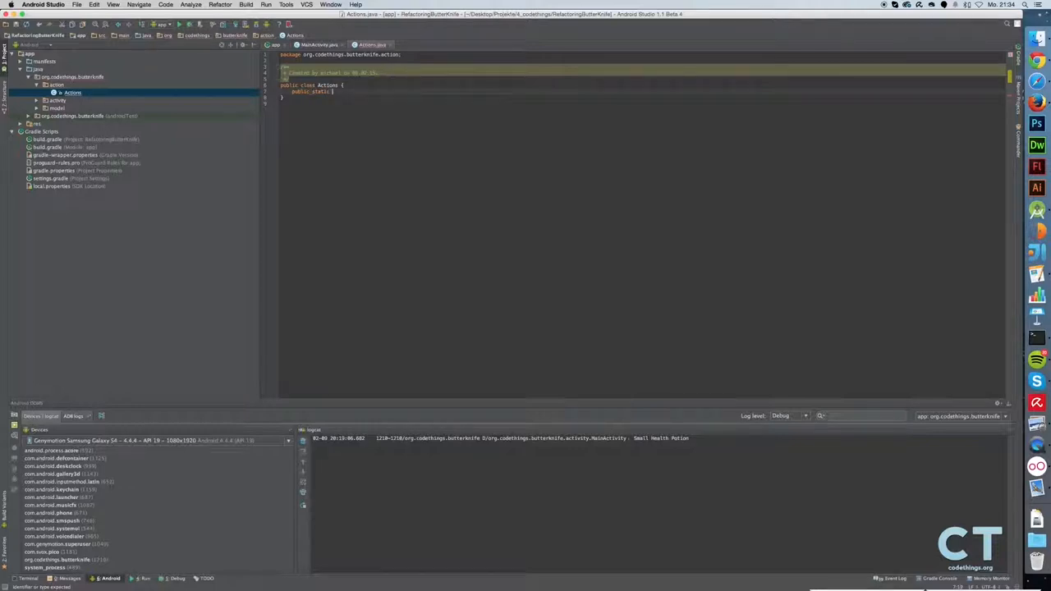
pyautogui.write('ButterKnife.Action<View>')
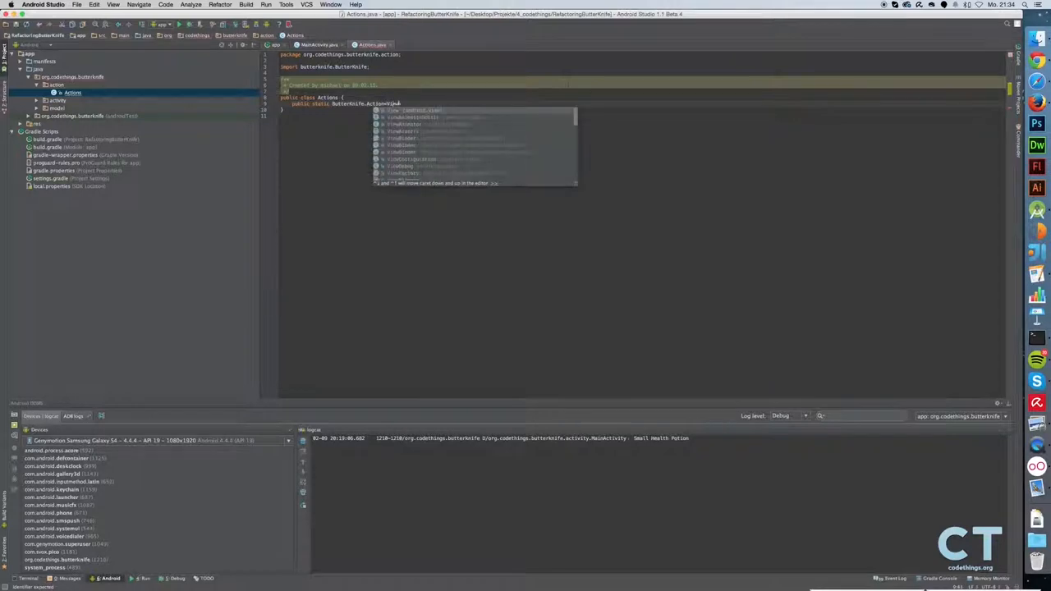
pyautogui.press('Enter')
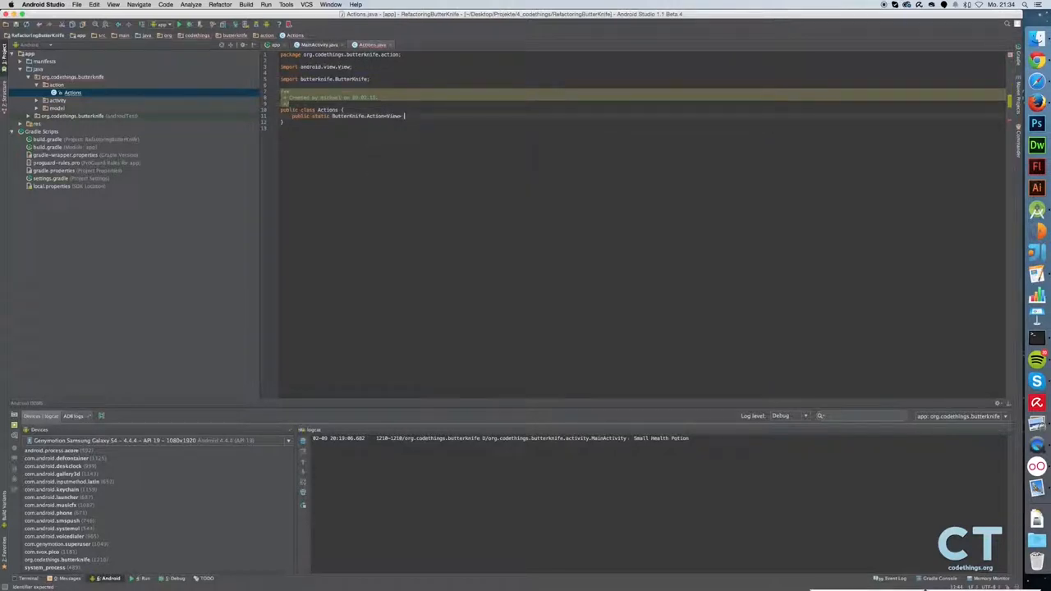
pyautogui.write('ENABLE = new ButterKnife.Action<View>() {')
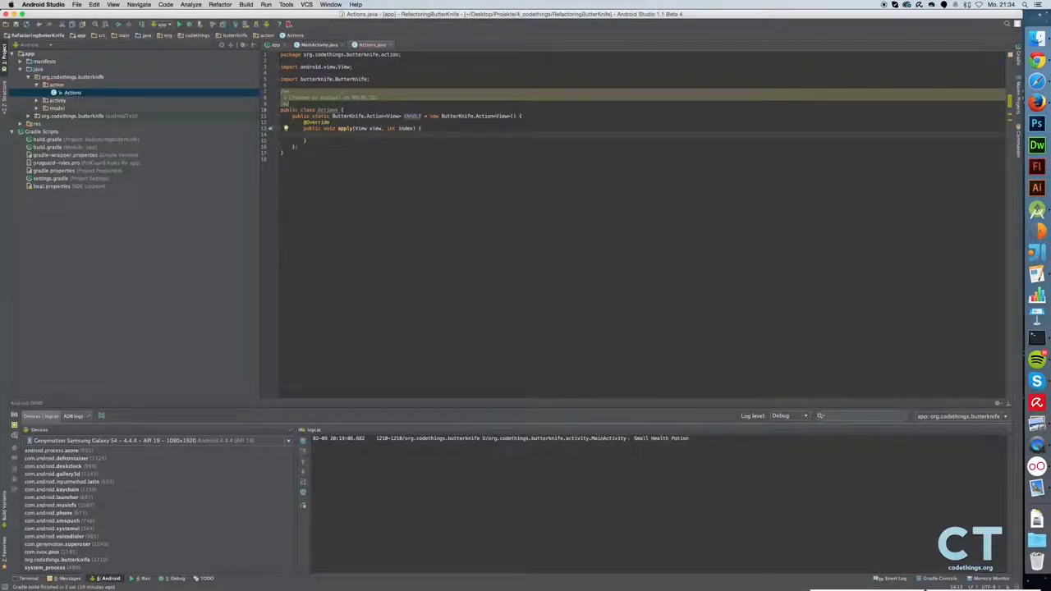
pyautogui.write('view.setEnabled(true);')
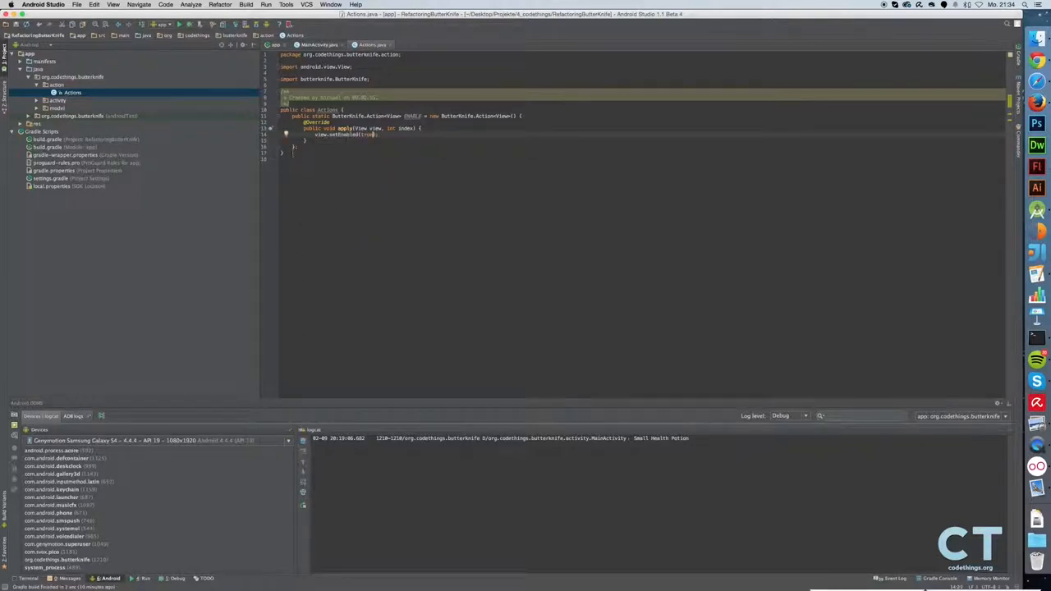
# Select the ENABLE action to duplicate it as DISABLE with setEnabled(false).
pyautogui.moveTo(292, 115); pyautogui.dragTo(296, 146)
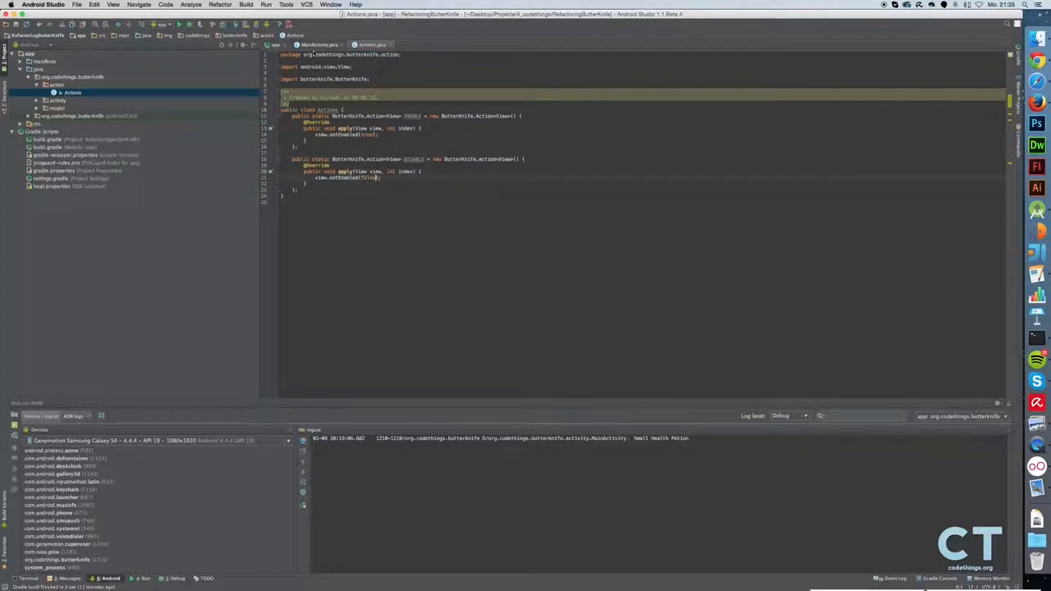
pyautogui.click(320, 44)
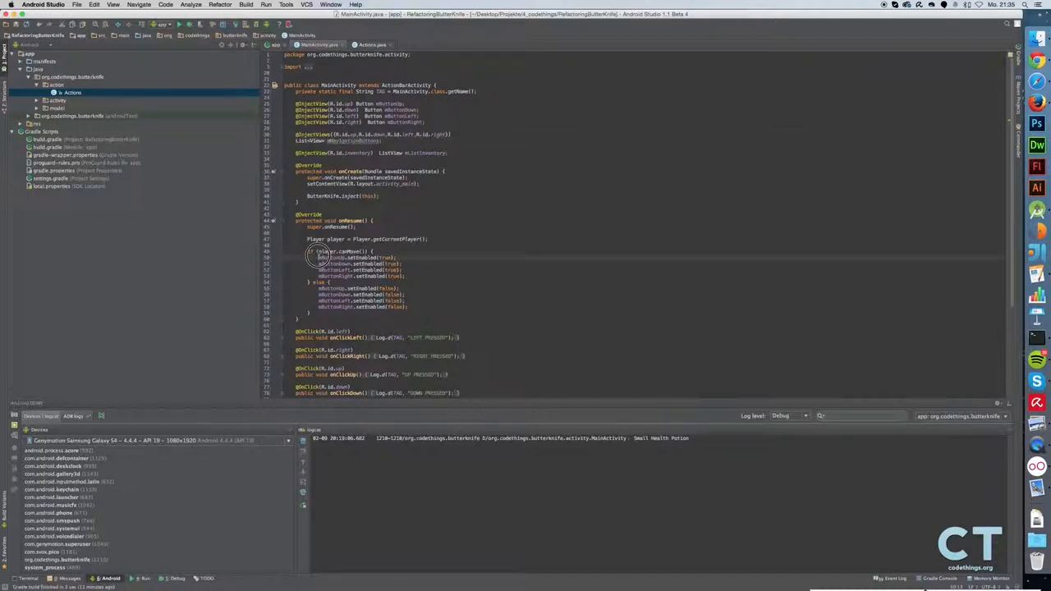
# Replace the if-branch setEnabled(true) calls with ButterKnife.apply(buttons, Actions.ENABLE).
pyautogui.moveTo(318, 256); pyautogui.dragTo(414, 276)
pyautogui.write('ButterKnife.apply(mNavigationButtons, Actions.ENABLE')
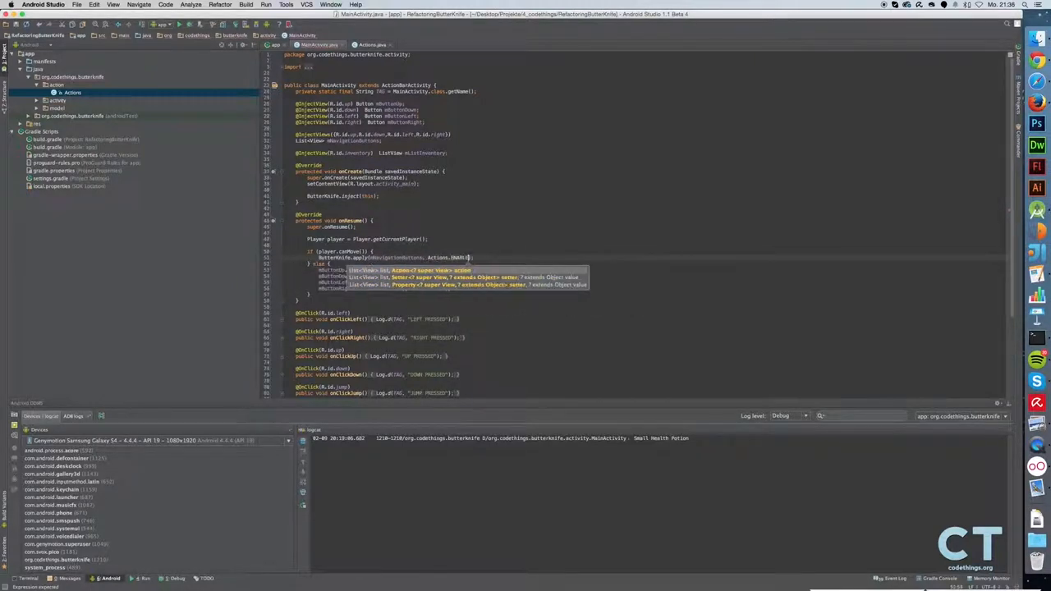
pyautogui.press('Escape')
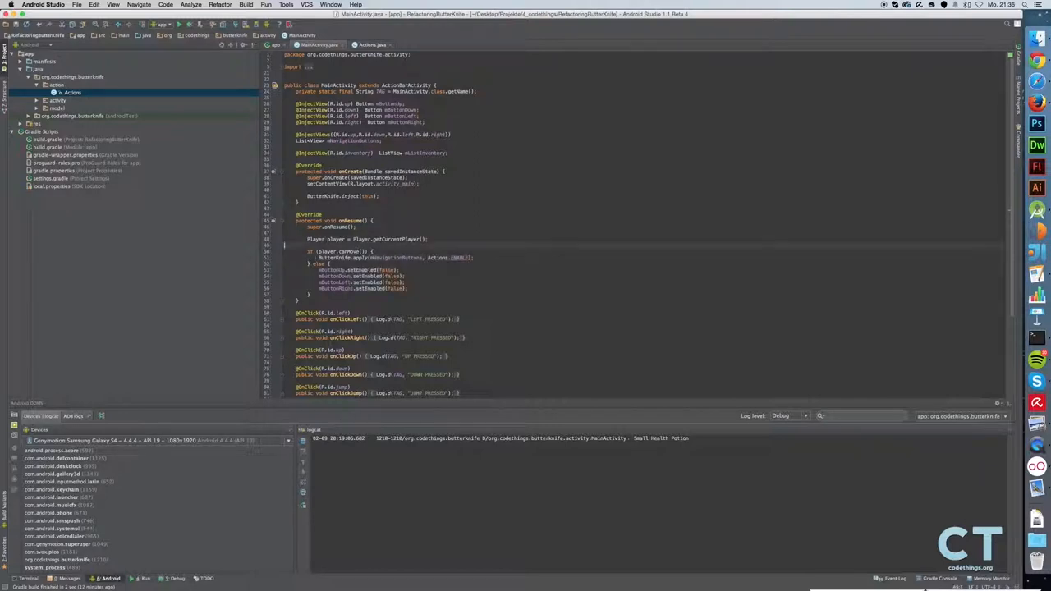